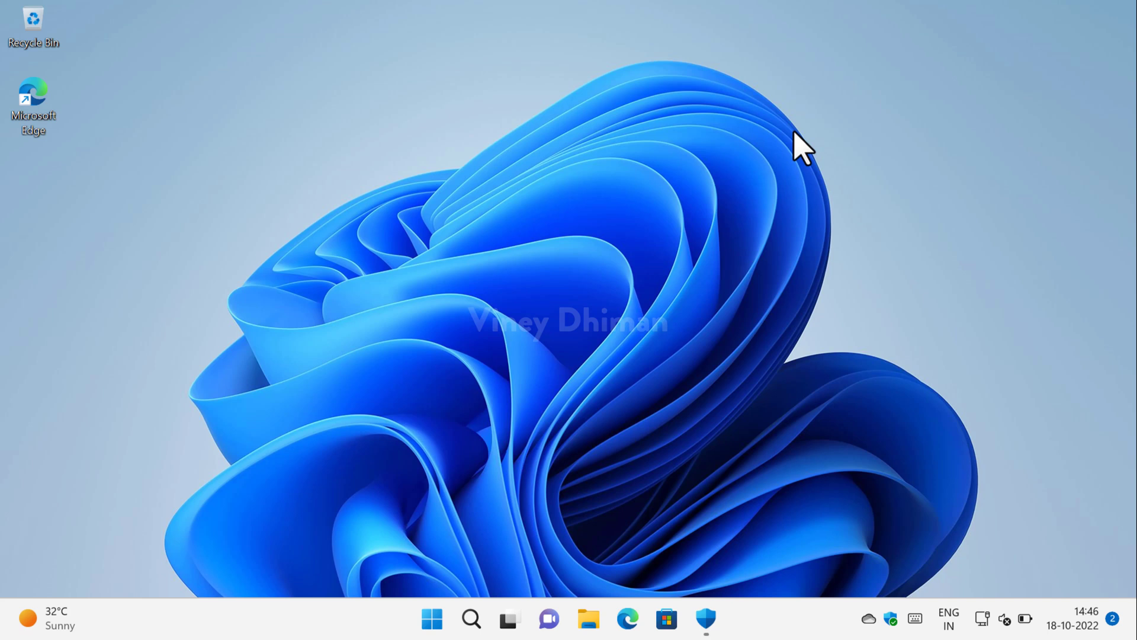
mouse_move(734, 262)
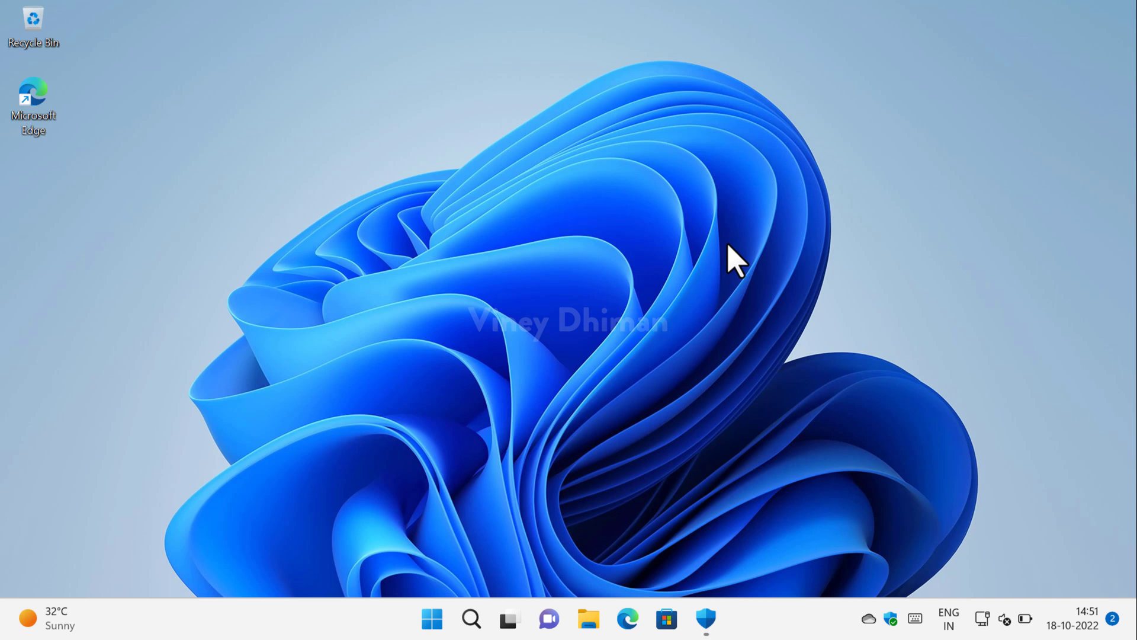
mouse_move(799, 288)
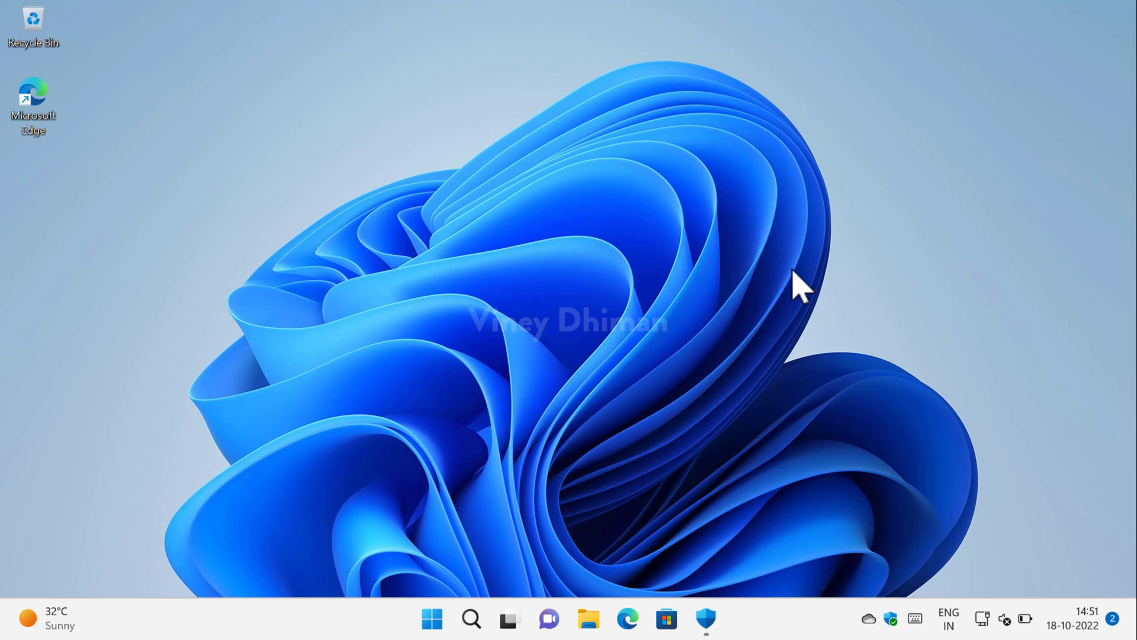
mouse_move(732, 285)
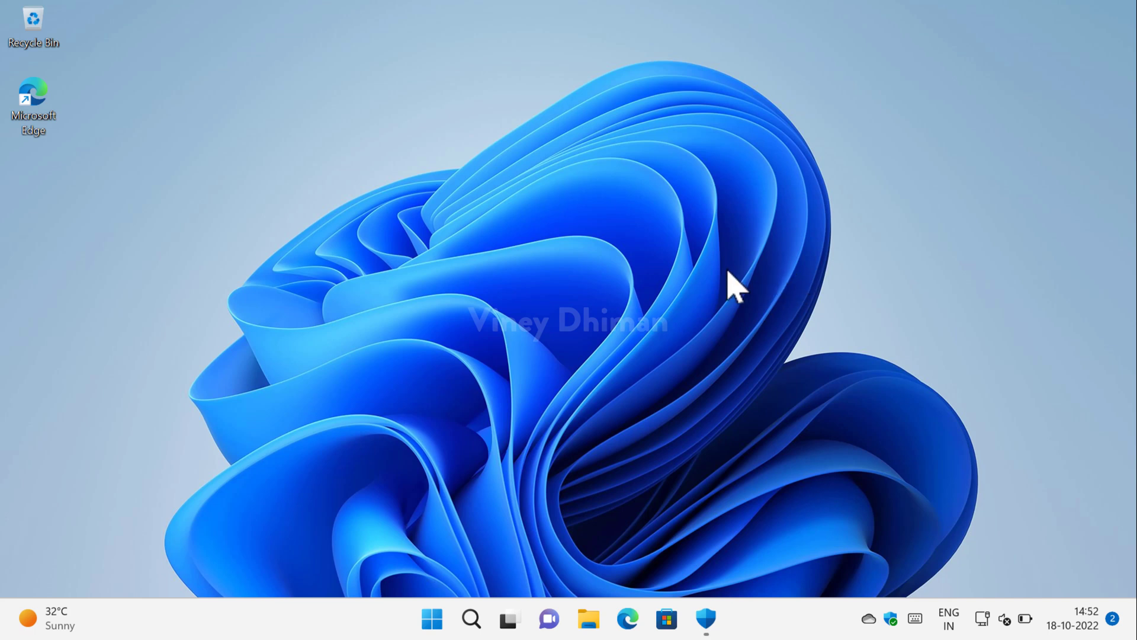
- Uncheck Hyper-V in 'Turn Windows features on or off' and apply the change
left_click(471, 618)
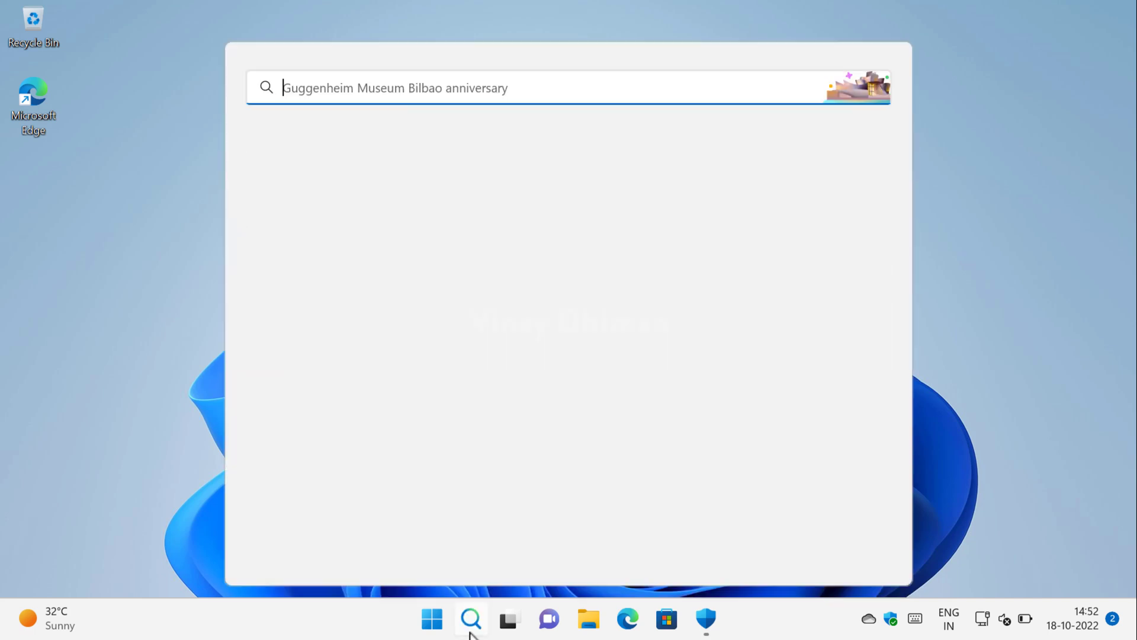
left_click(469, 618)
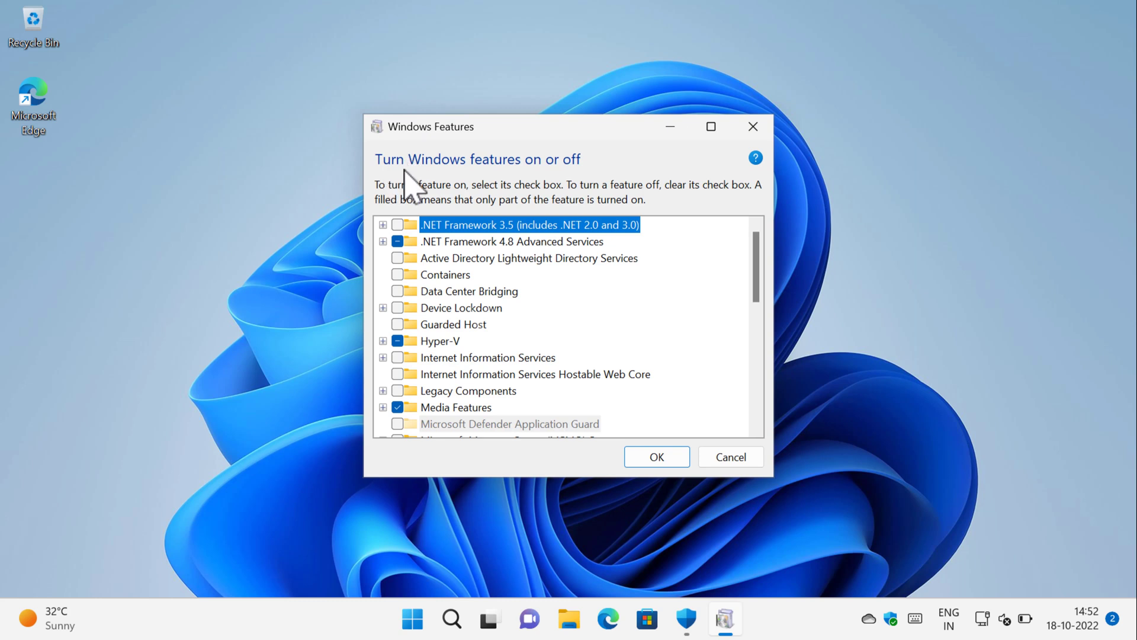
mouse_move(569, 185)
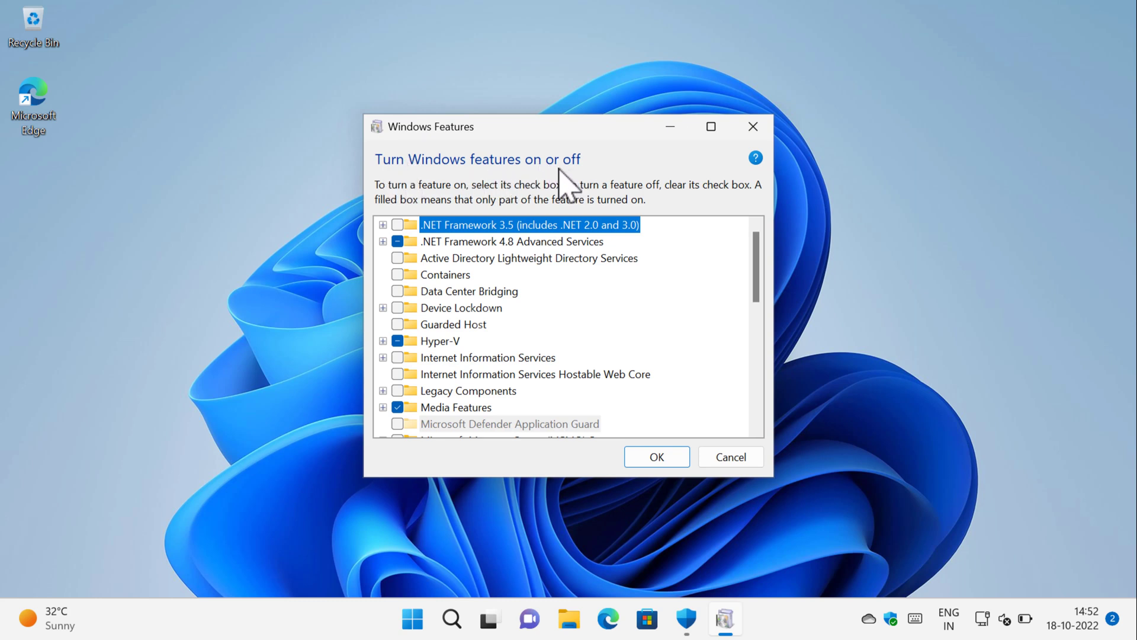
mouse_move(457, 359)
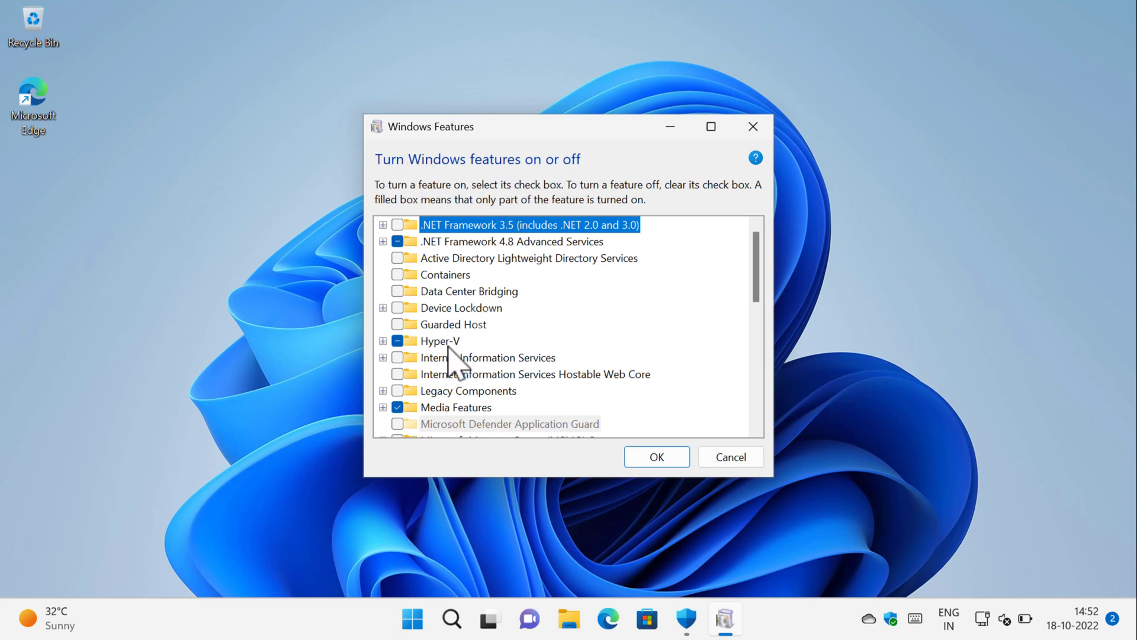
mouse_move(403, 363)
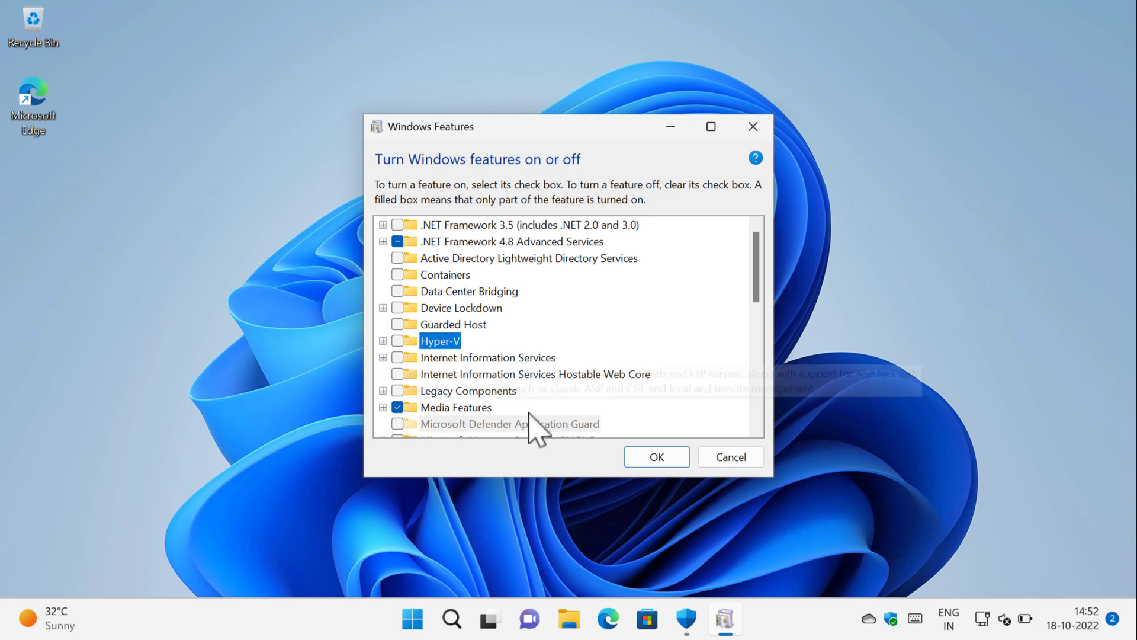
left_click(655, 456)
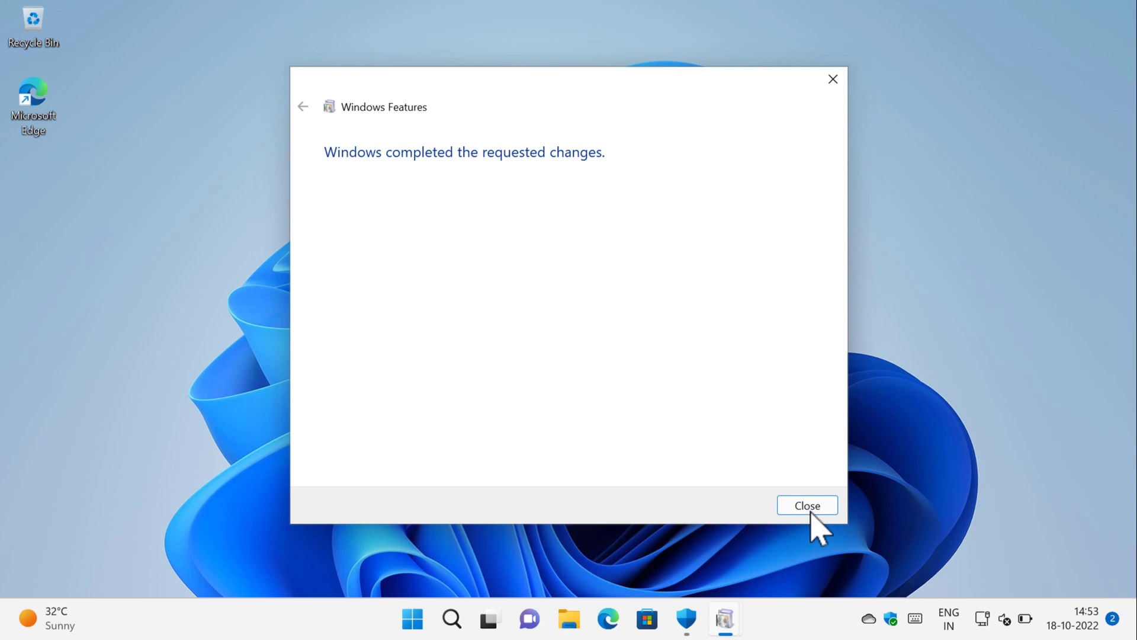
- Close the completed Windows Features window and search for 'windows security'
left_click(806, 505)
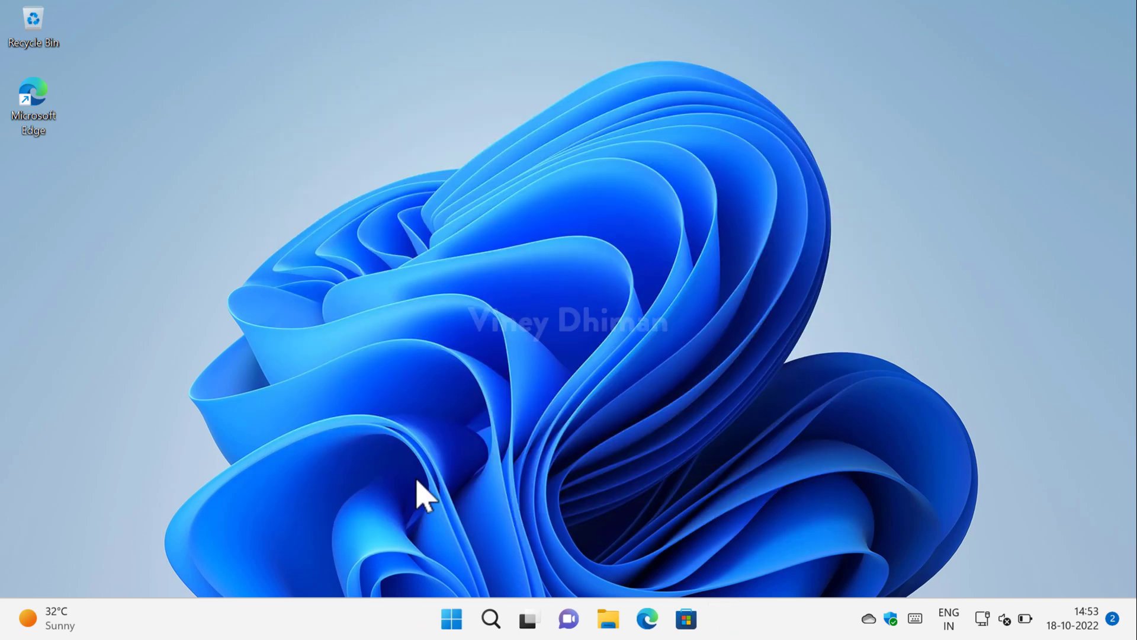
mouse_move(491, 618)
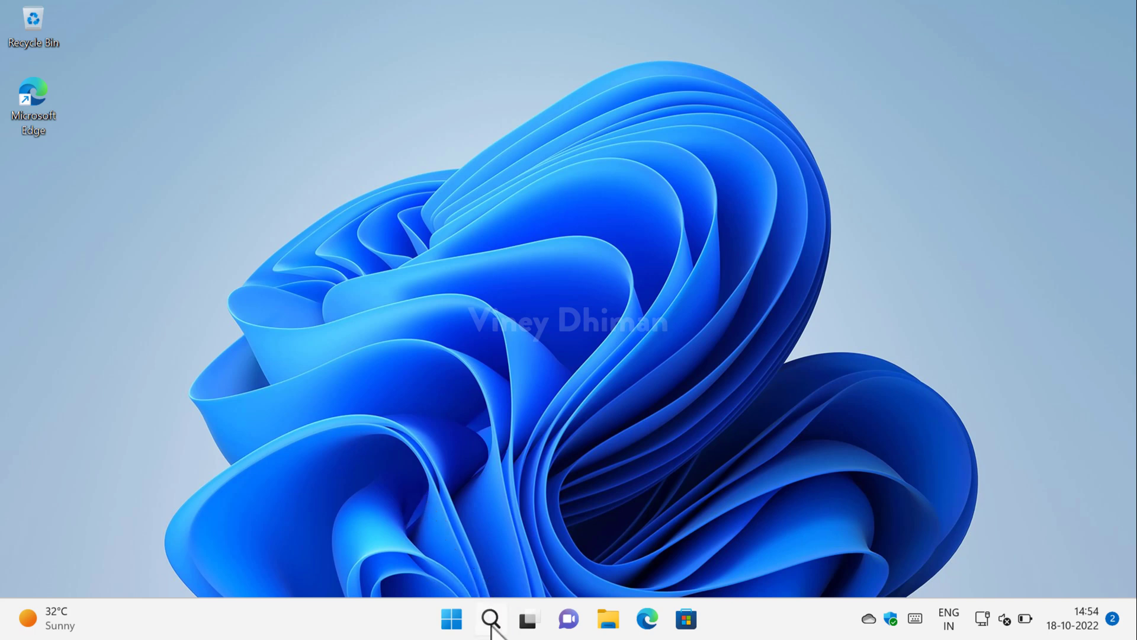
left_click(490, 618)
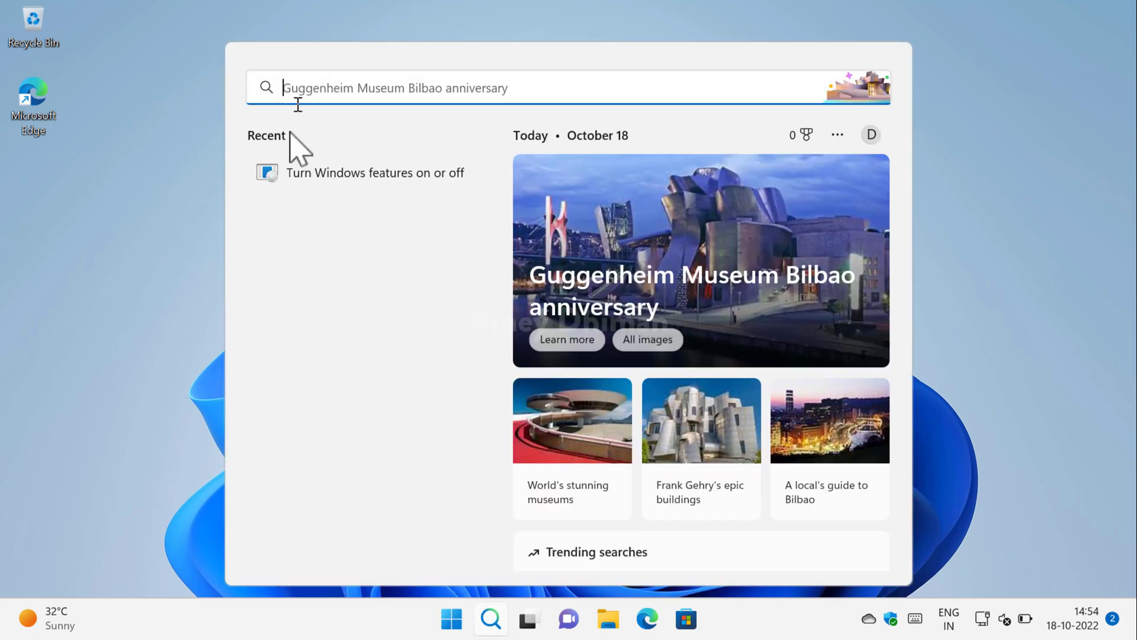
type("windows security")
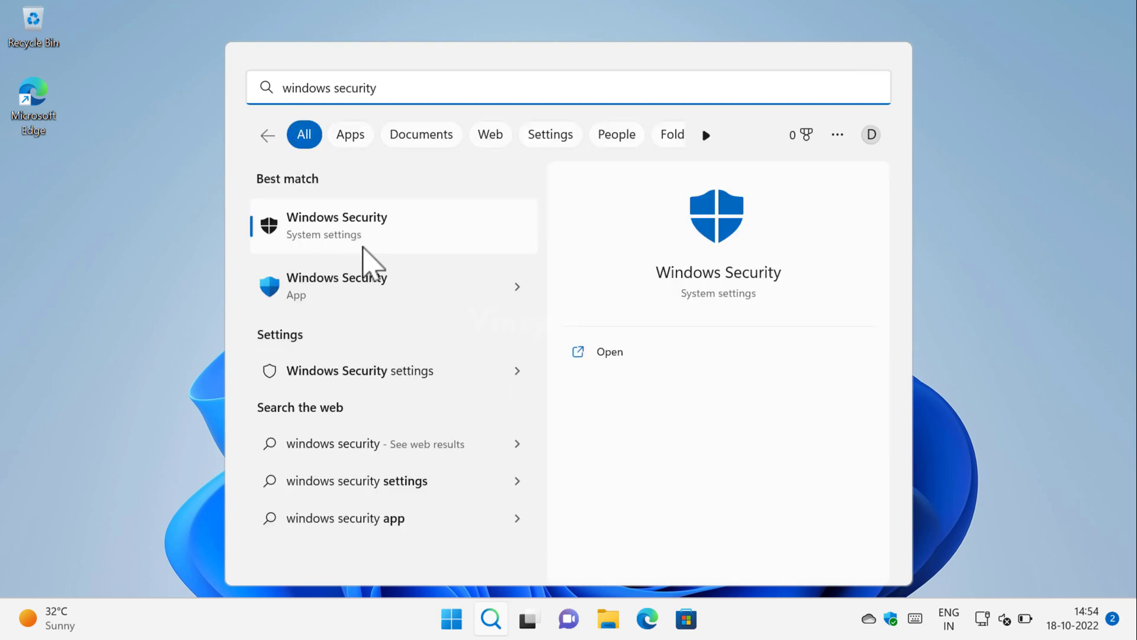
- Turn Memory integrity off under Device security > Core isolation in Windows Security
left_click(337, 225)
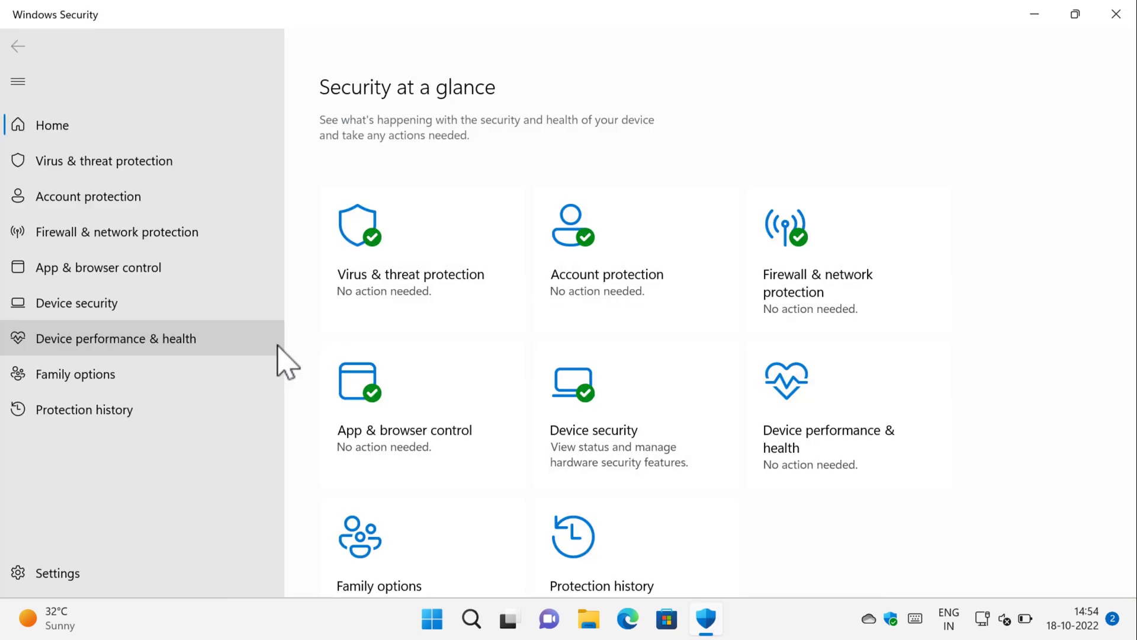
mouse_move(626, 468)
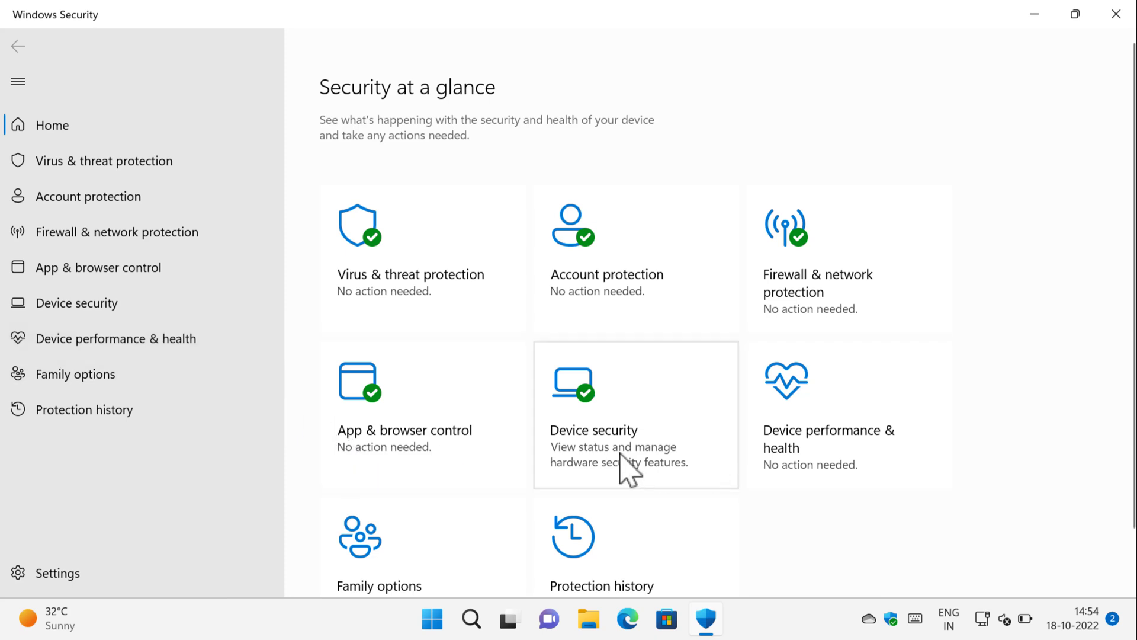
left_click(634, 414)
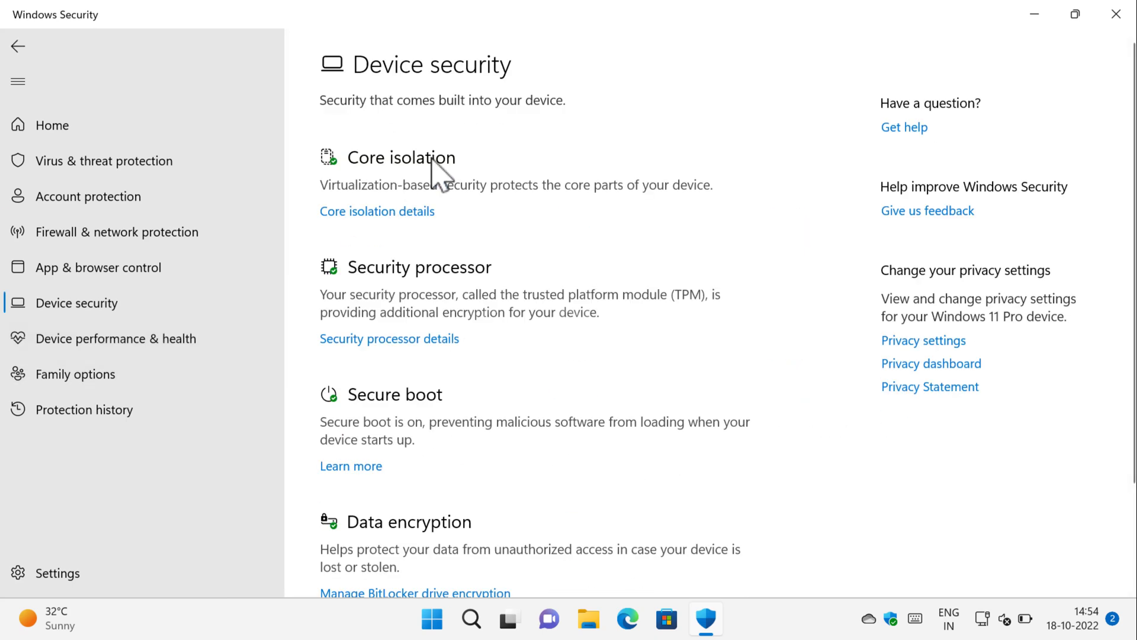
mouse_move(377, 210)
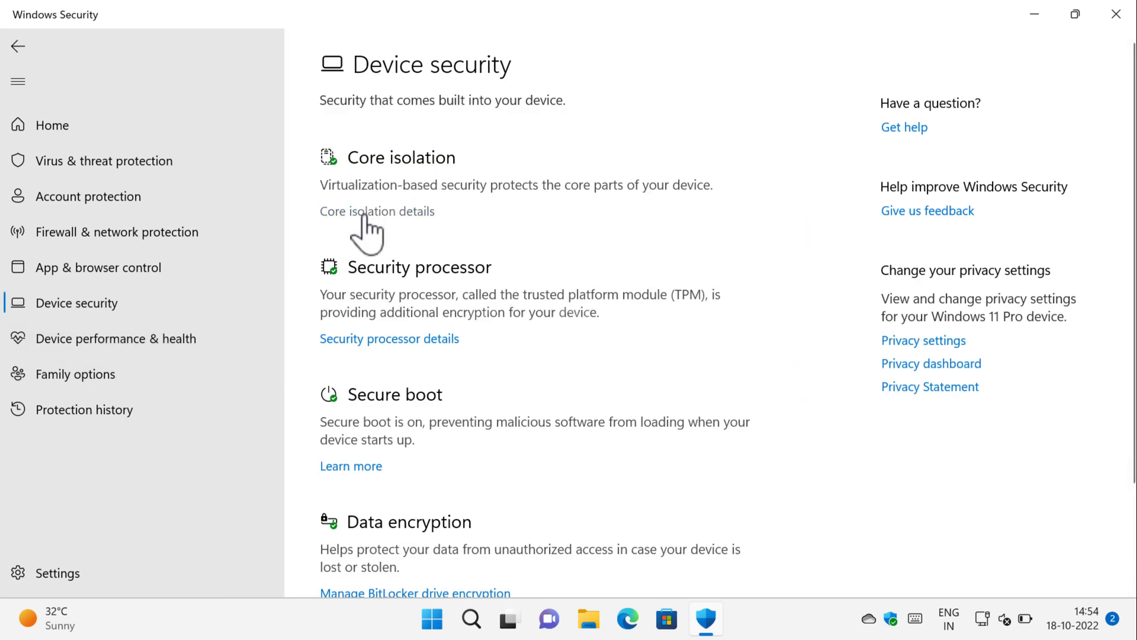
left_click(377, 211)
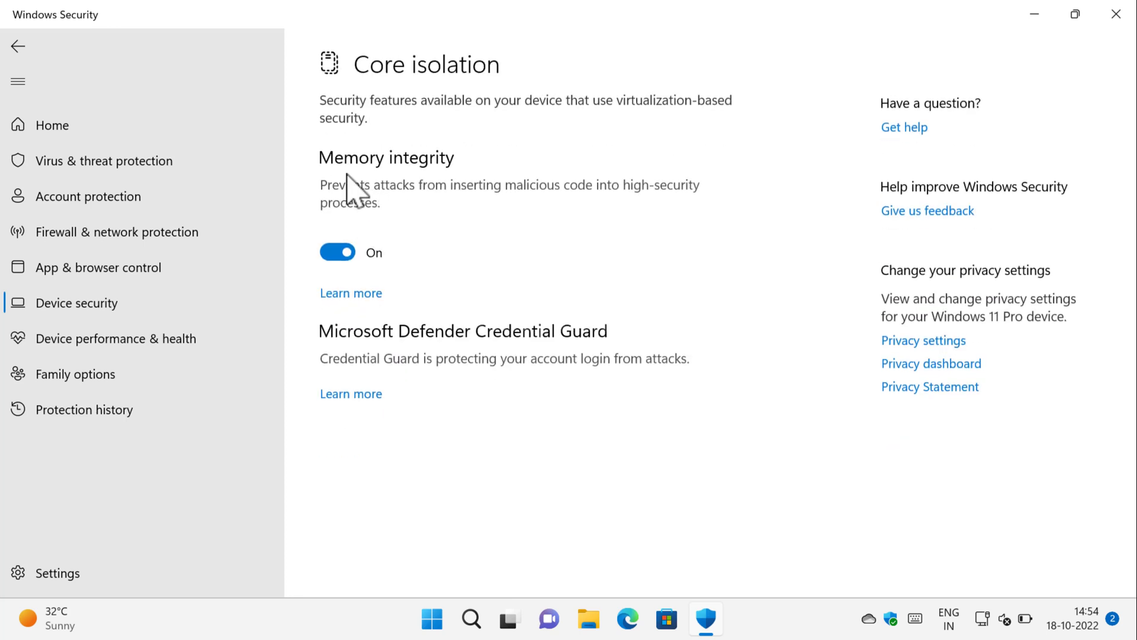
mouse_move(413, 180)
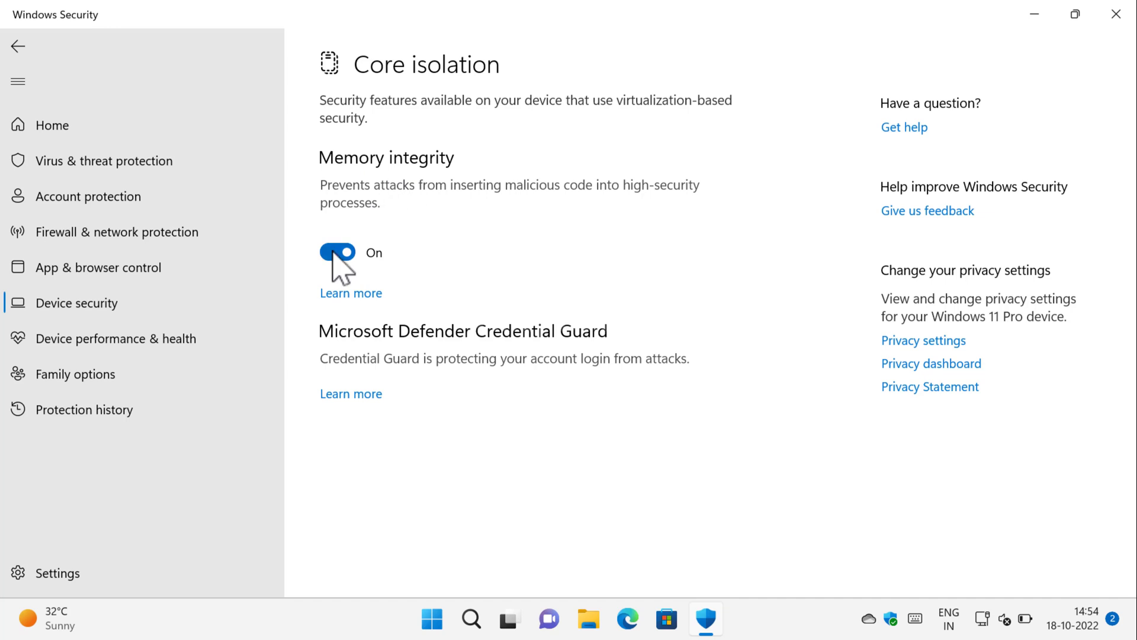
left_click(337, 252)
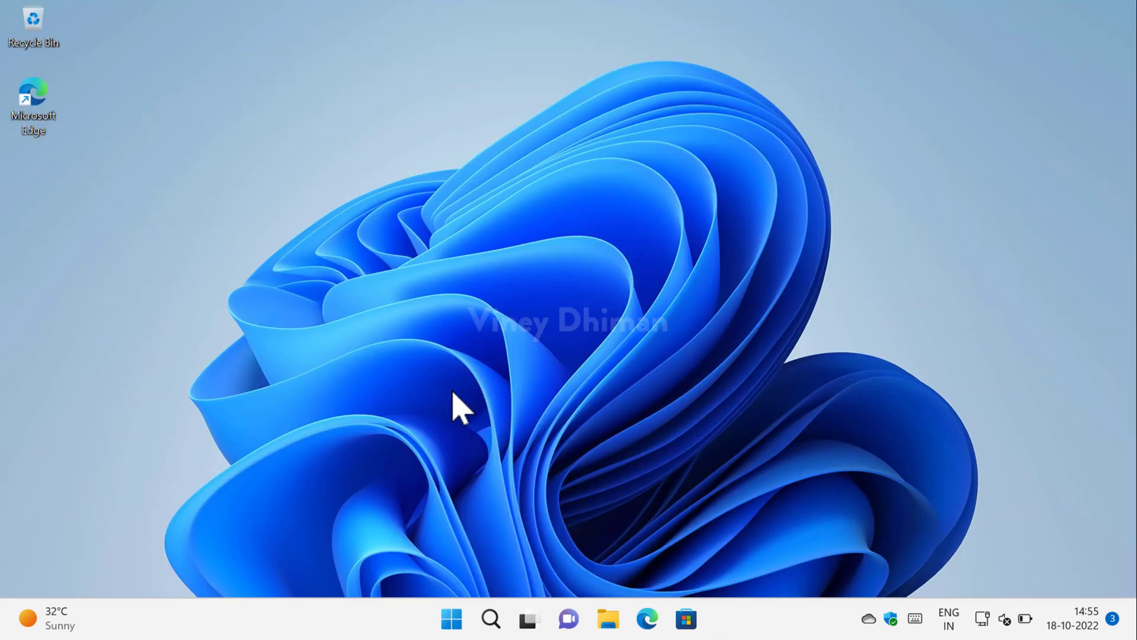
- Restart the PC from the Start menu power options and sign back in
left_click(451, 618)
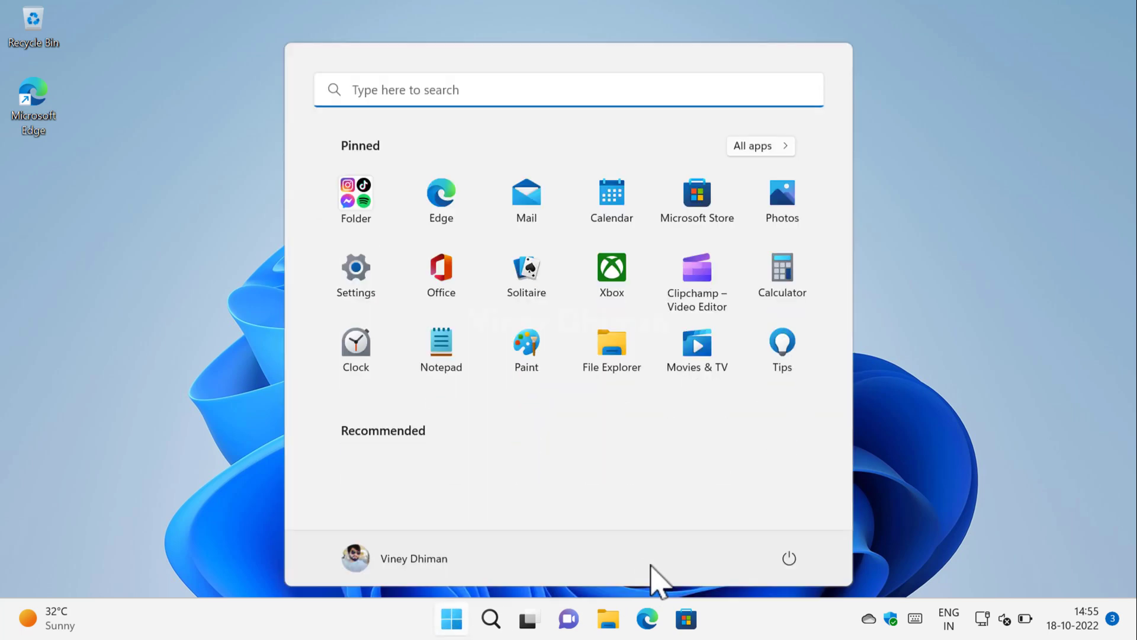
left_click(788, 558)
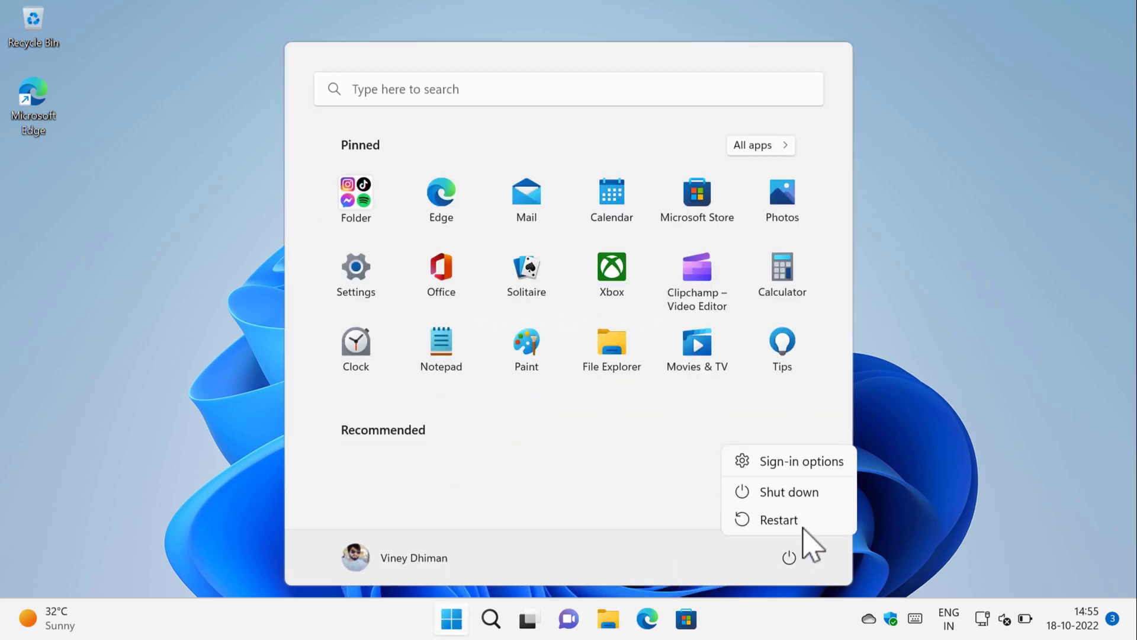
left_click(778, 519)
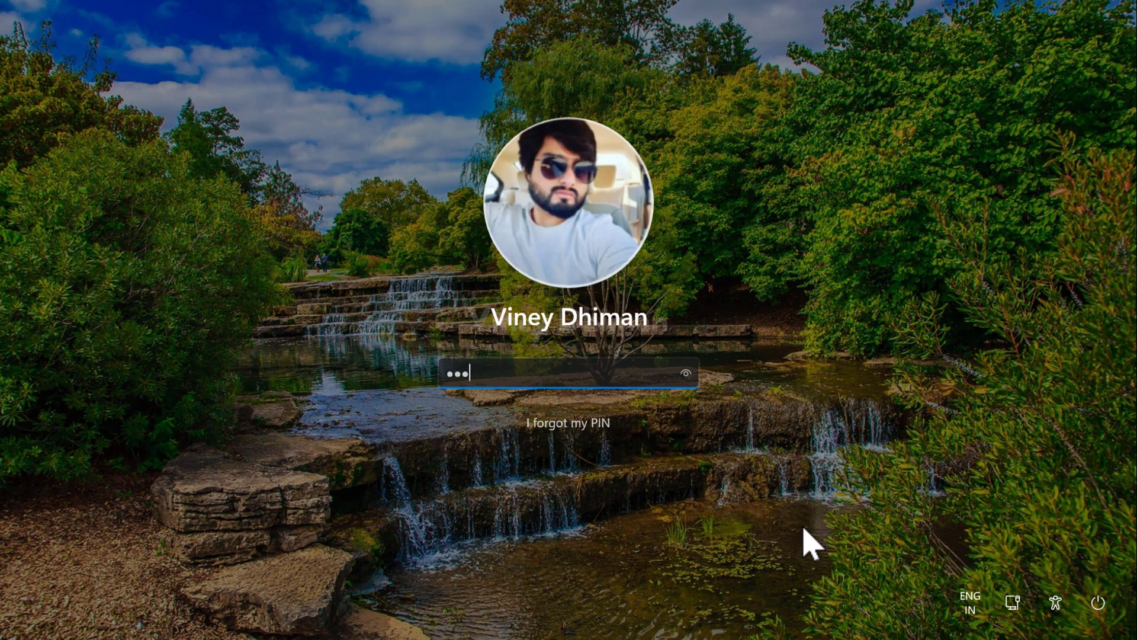
key("Enter")
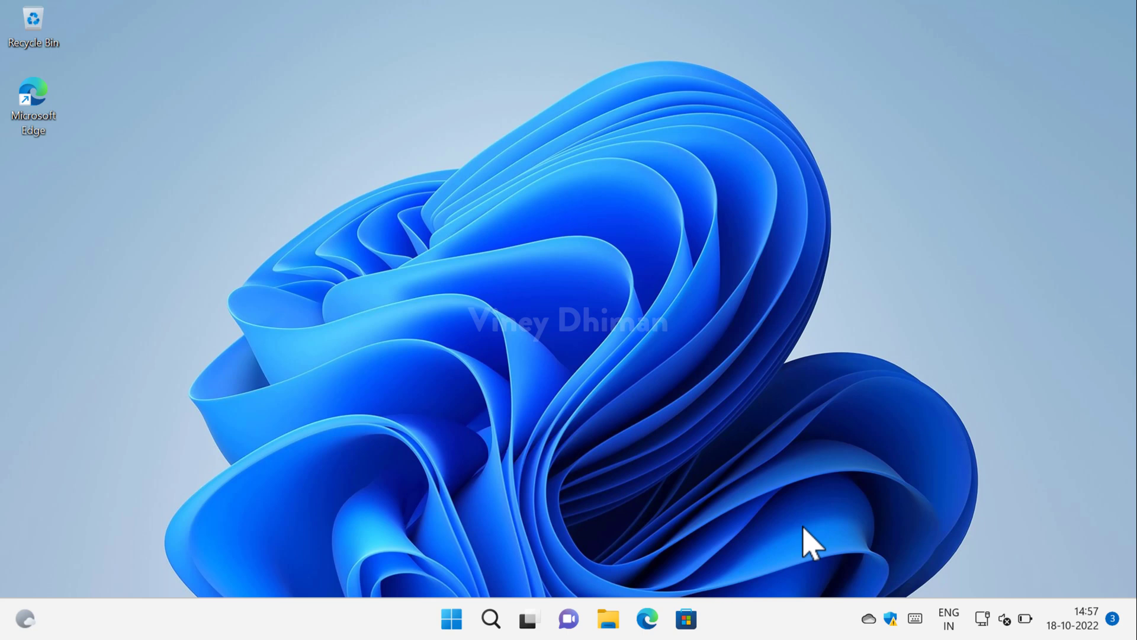
mouse_move(649, 293)
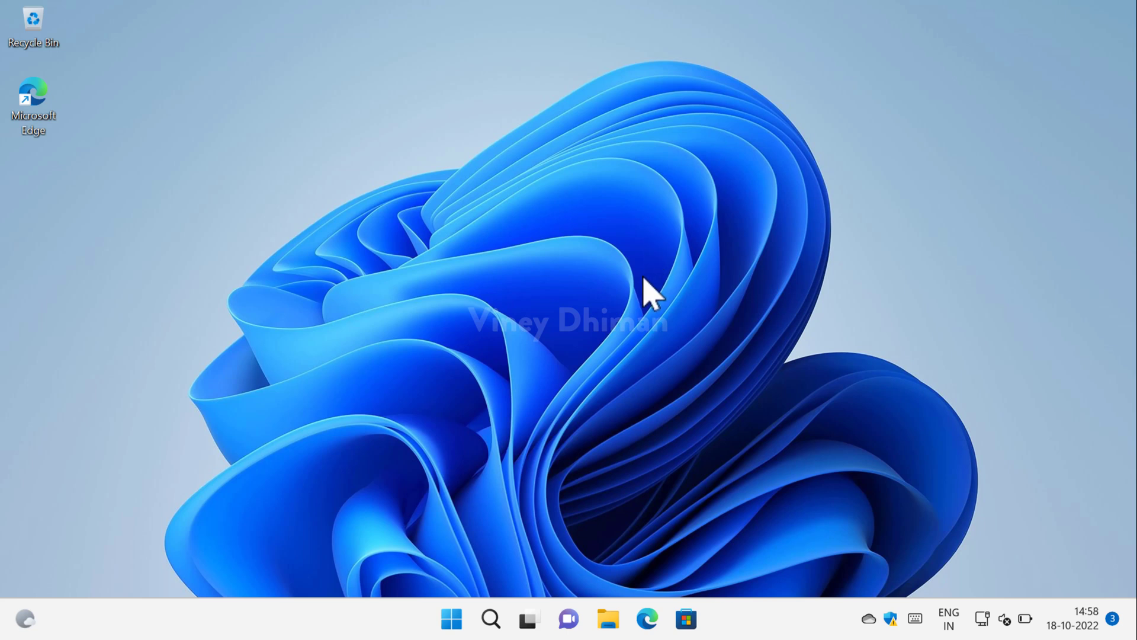